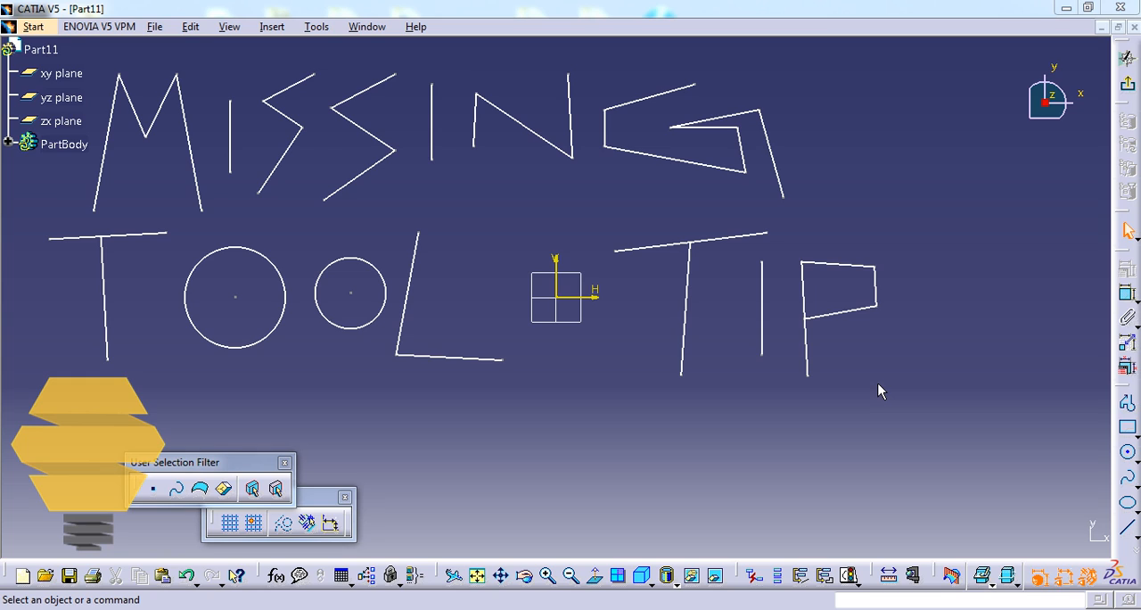
mouse_move(756, 207)
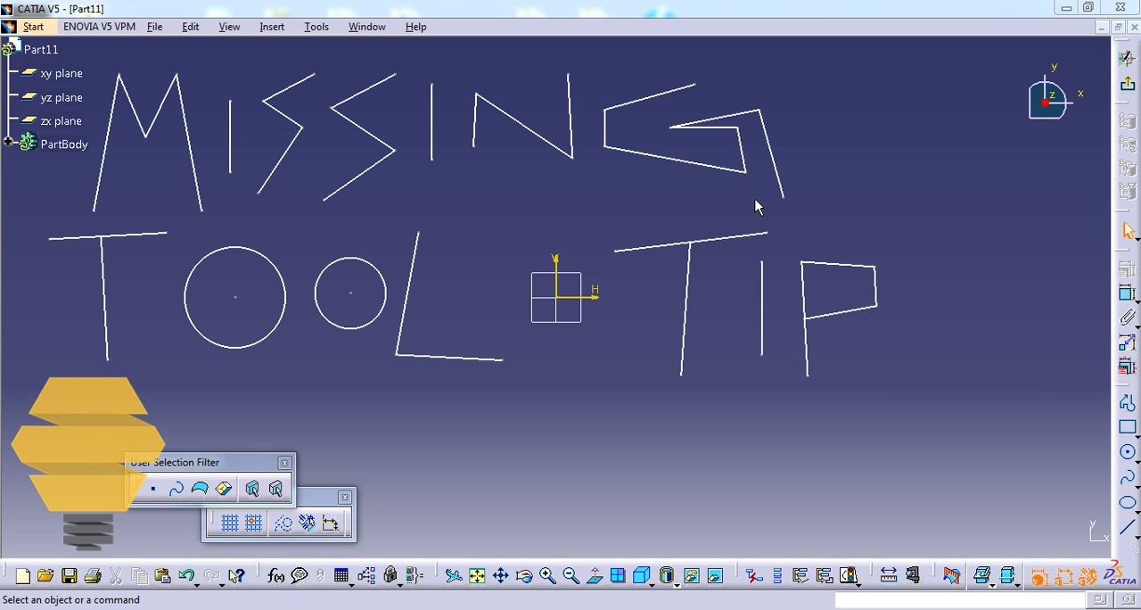
mouse_move(811, 310)
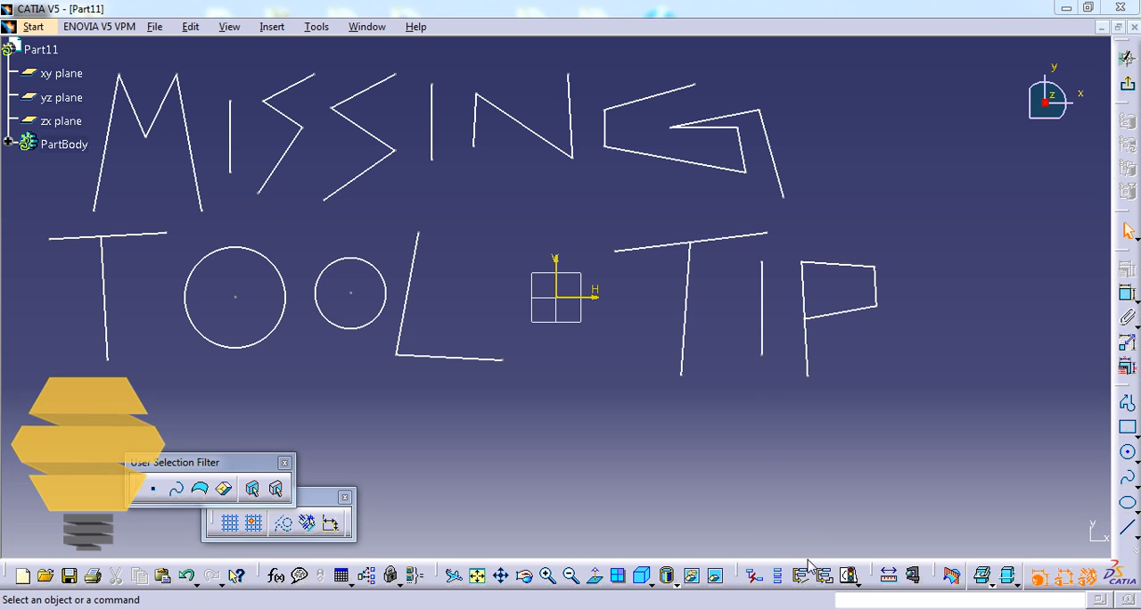
mouse_move(817, 562)
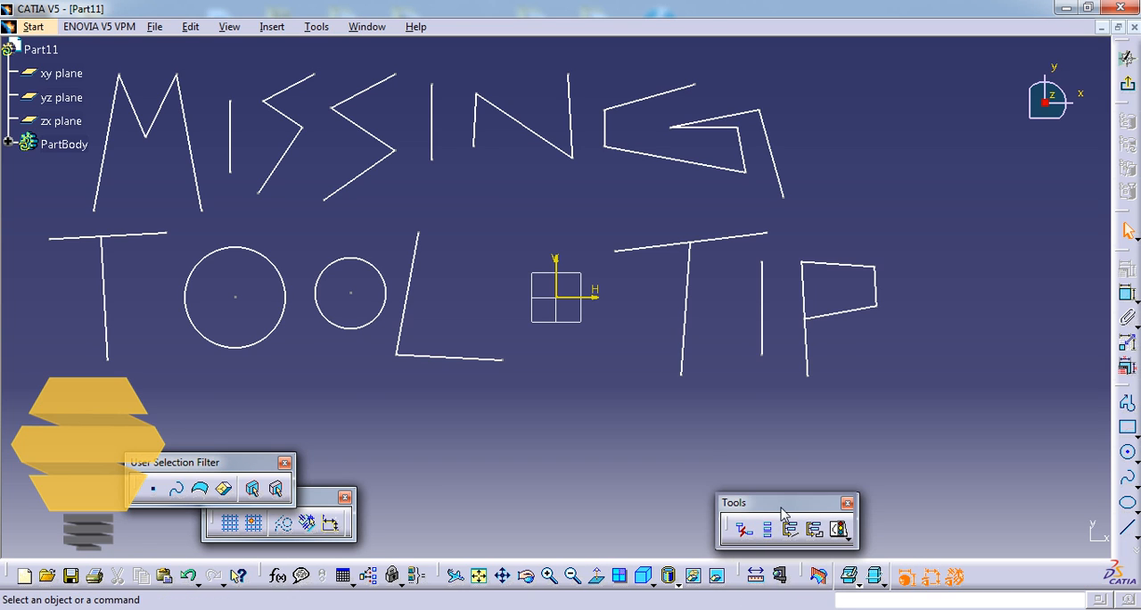
Drag the floating Tools toolbar further right over the sketch
left_click_drag(784, 502, 905, 499)
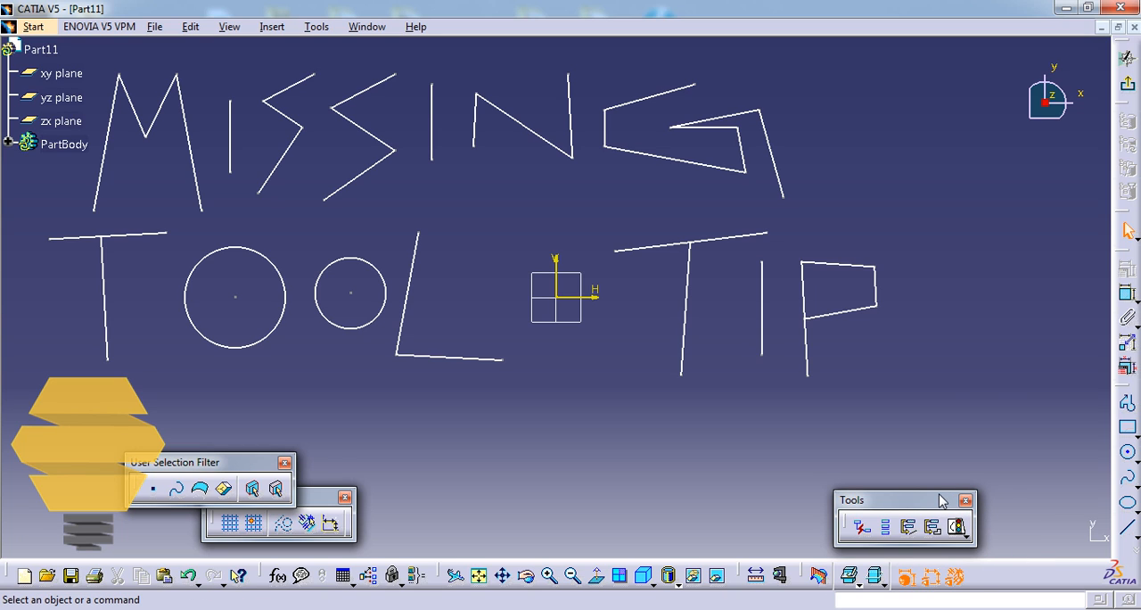
mouse_move(731, 323)
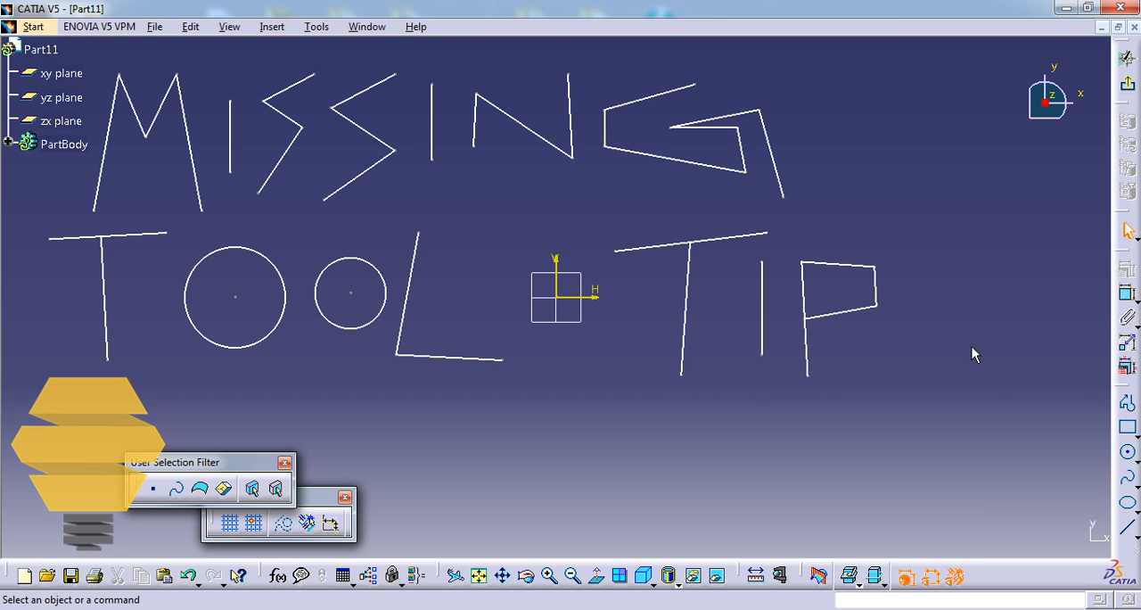
mouse_move(1030, 581)
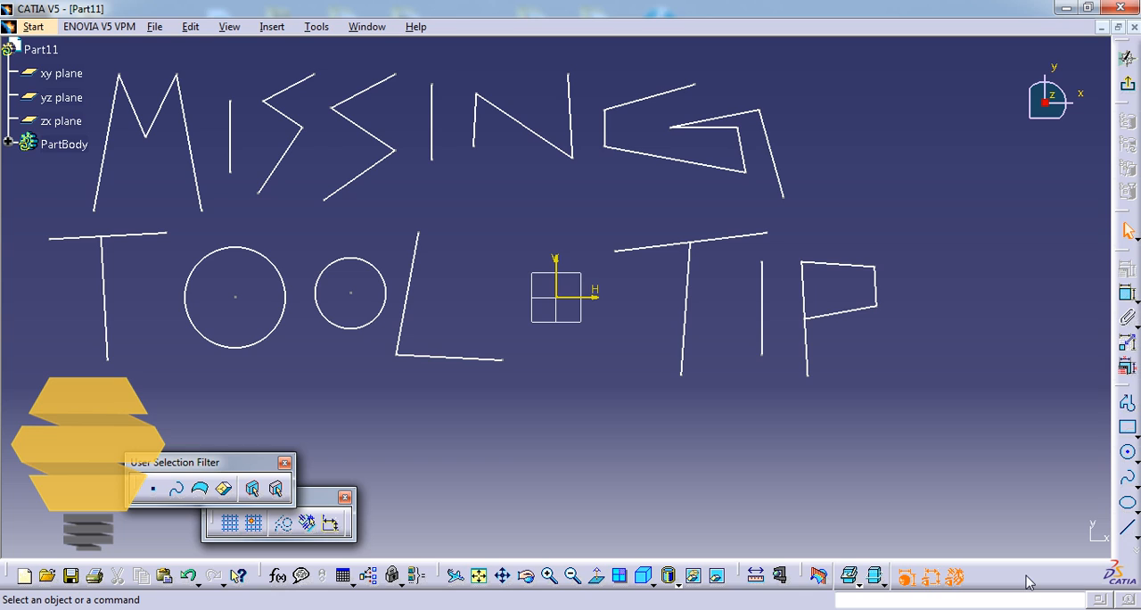
mouse_move(1012, 585)
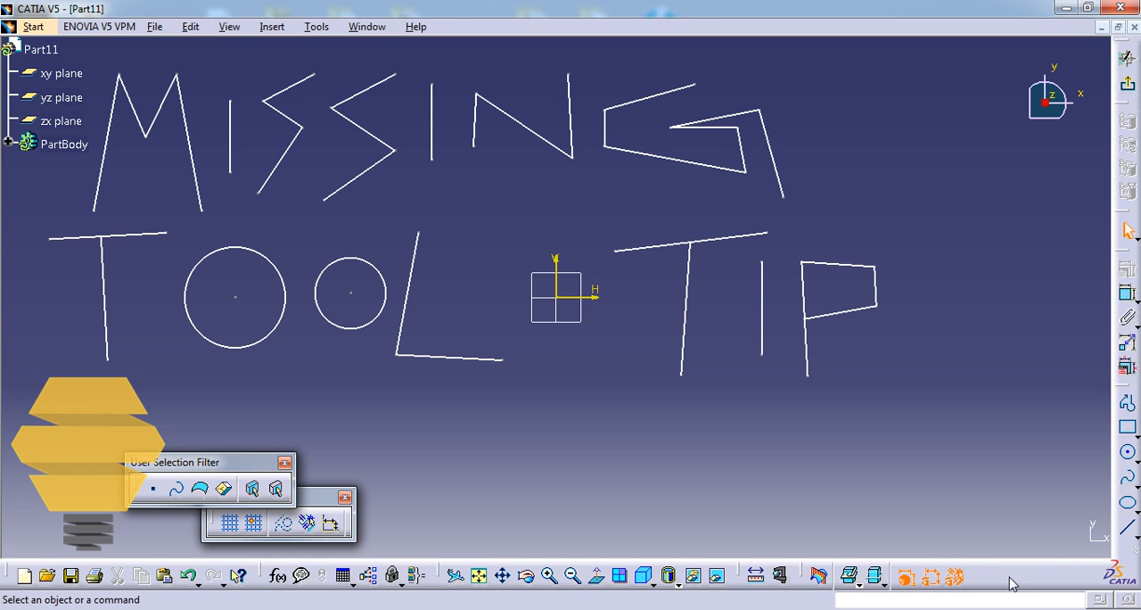
mouse_move(1051, 568)
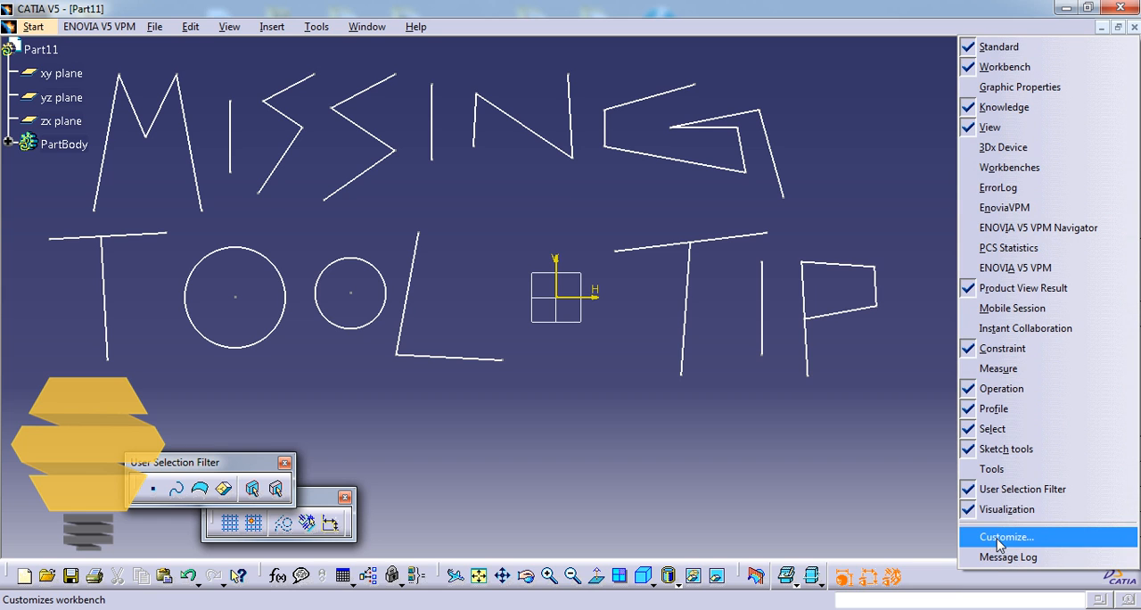
In Customize > Toolbars, restore all toolbar contents and positions, confirming both prompts
left_click(1005, 534)
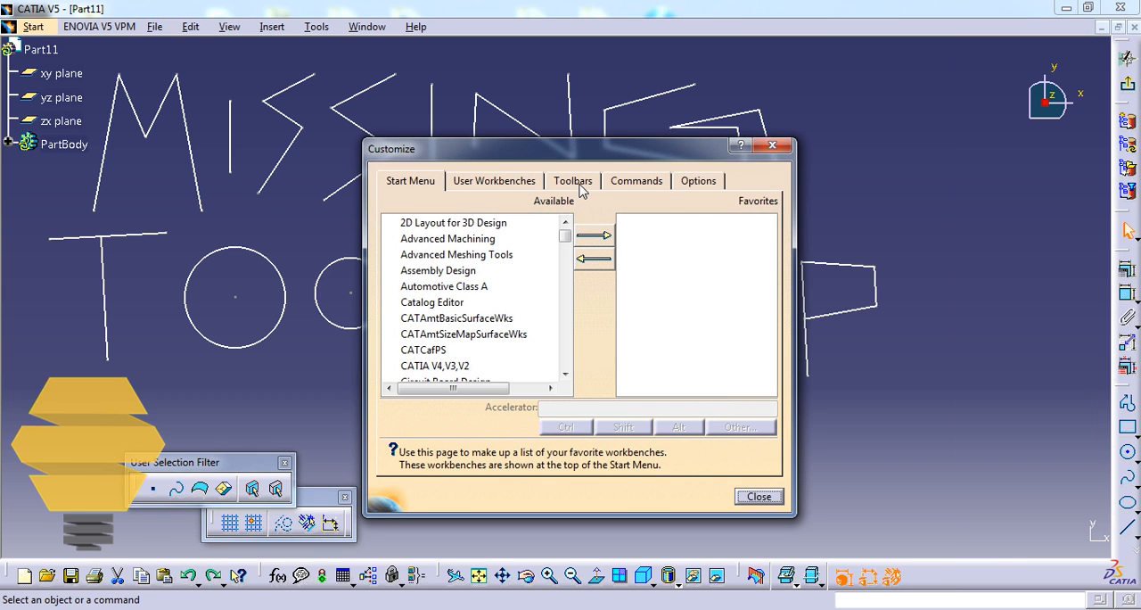
left_click(572, 180)
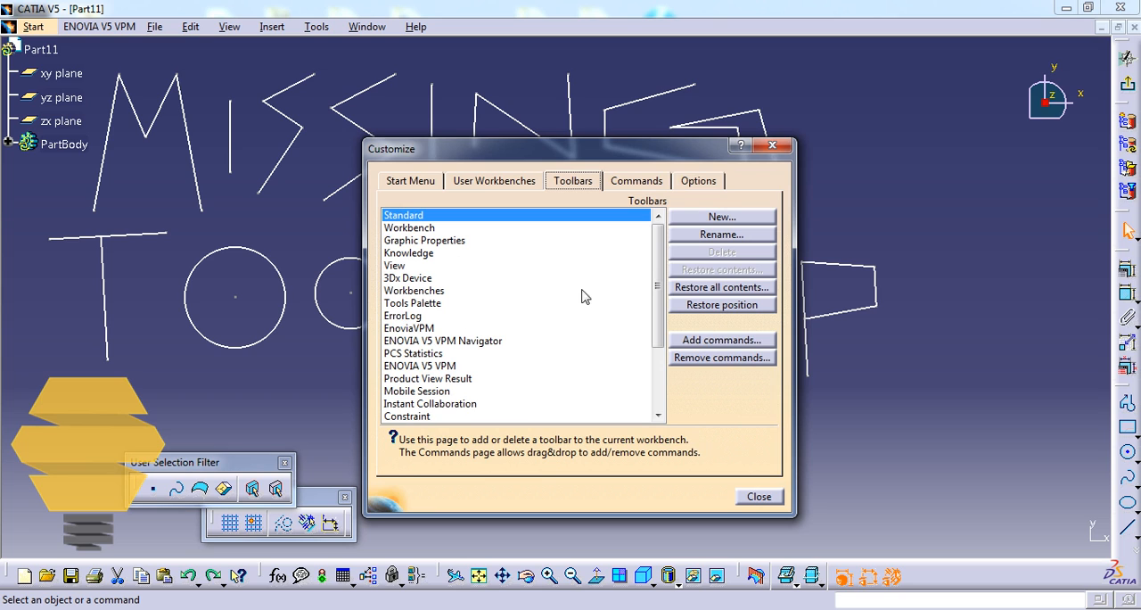
left_click(720, 285)
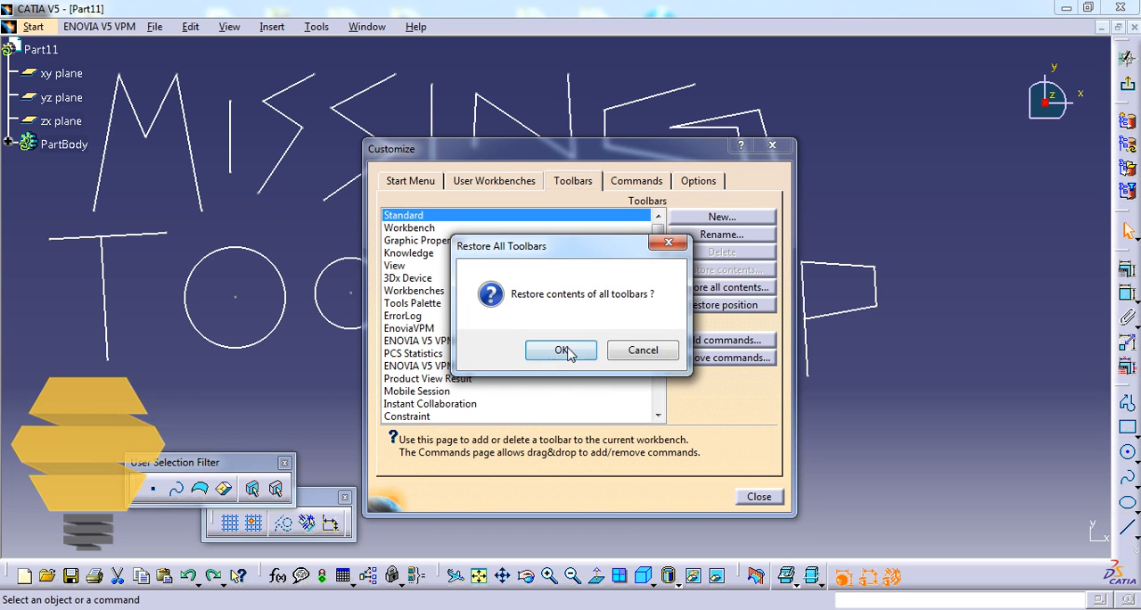
left_click(560, 349)
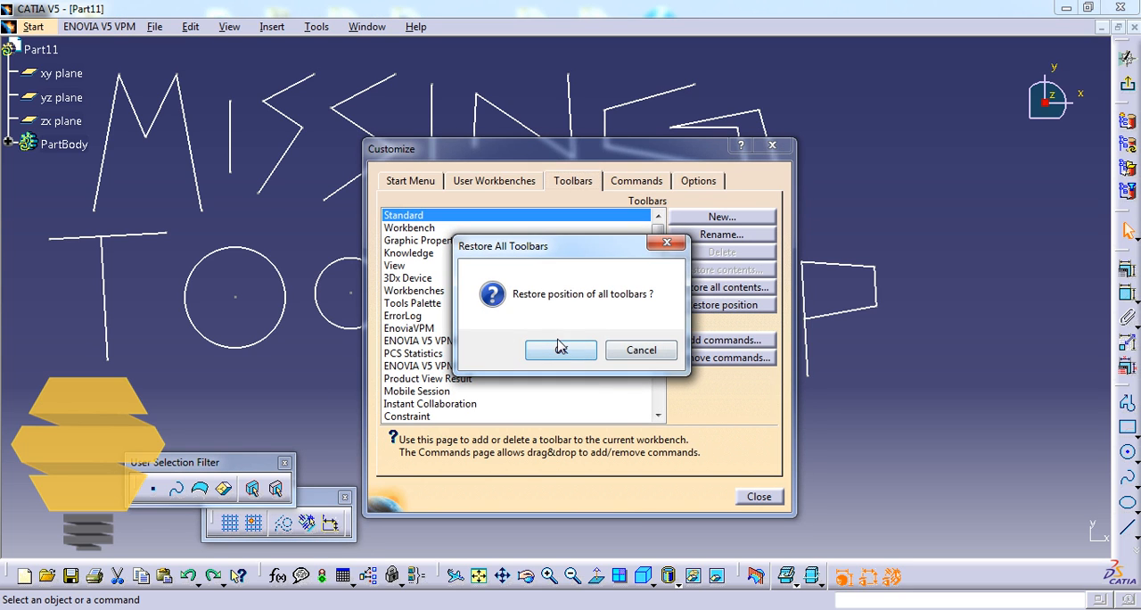
left_click(559, 349)
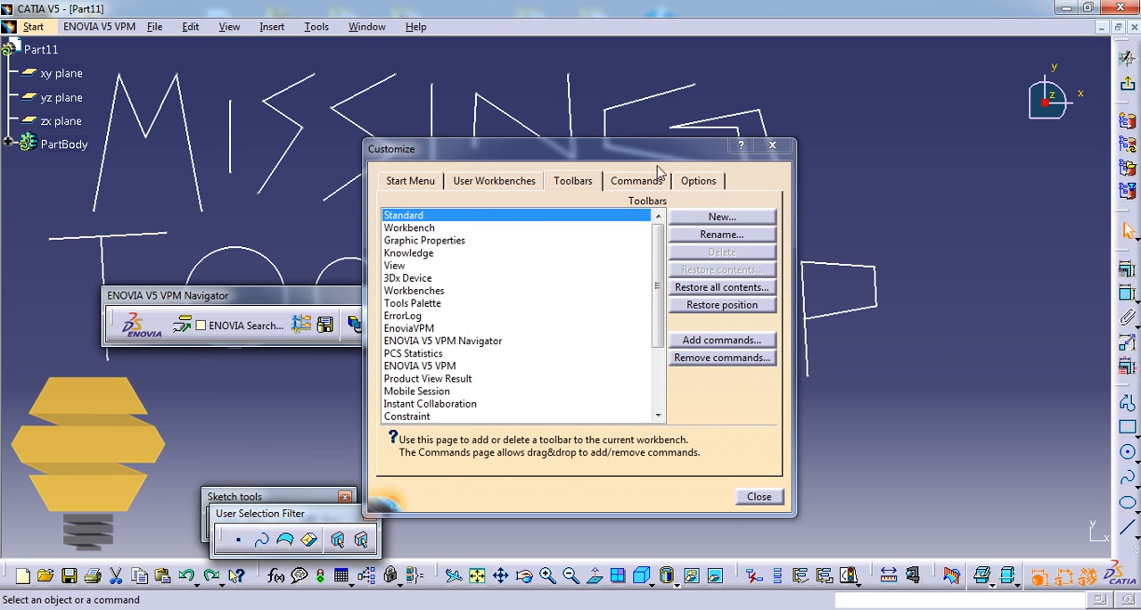
left_click(757, 495)
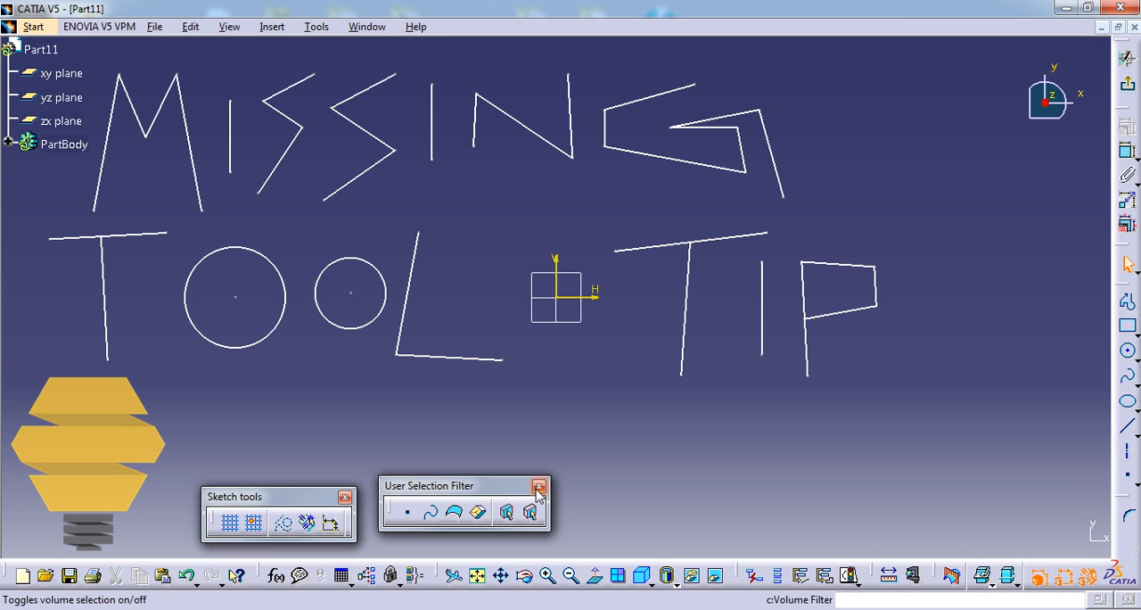
Close the User Selection Filter toolbar, leaving only Sketch tools floating
left_click(538, 485)
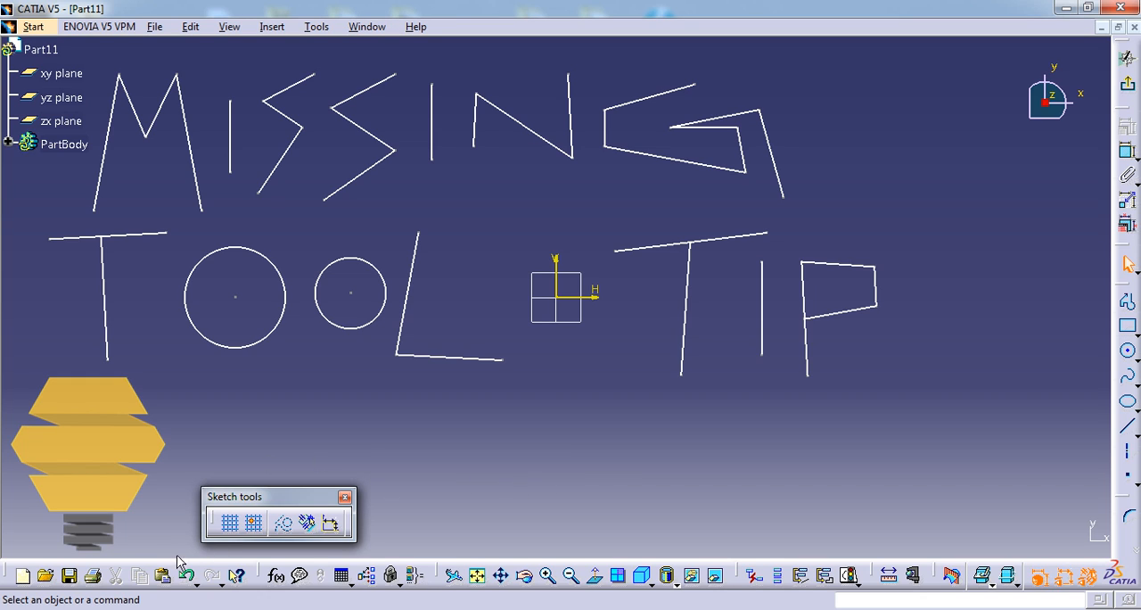